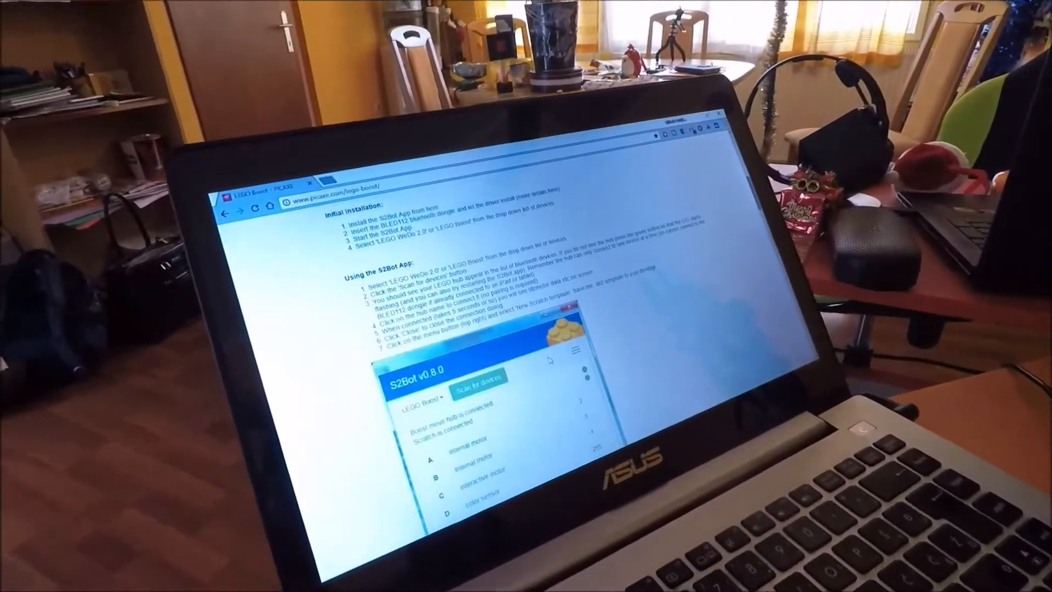
- Scroll the My Stuff list down to the boost_video project and open it
scroll(down, 3)
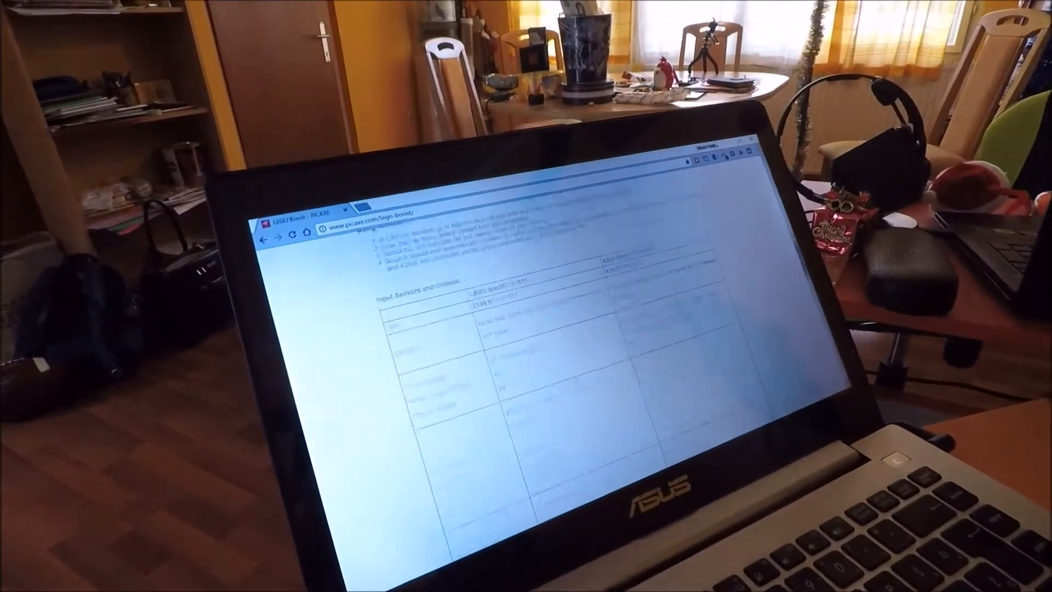
scroll(down, 3)
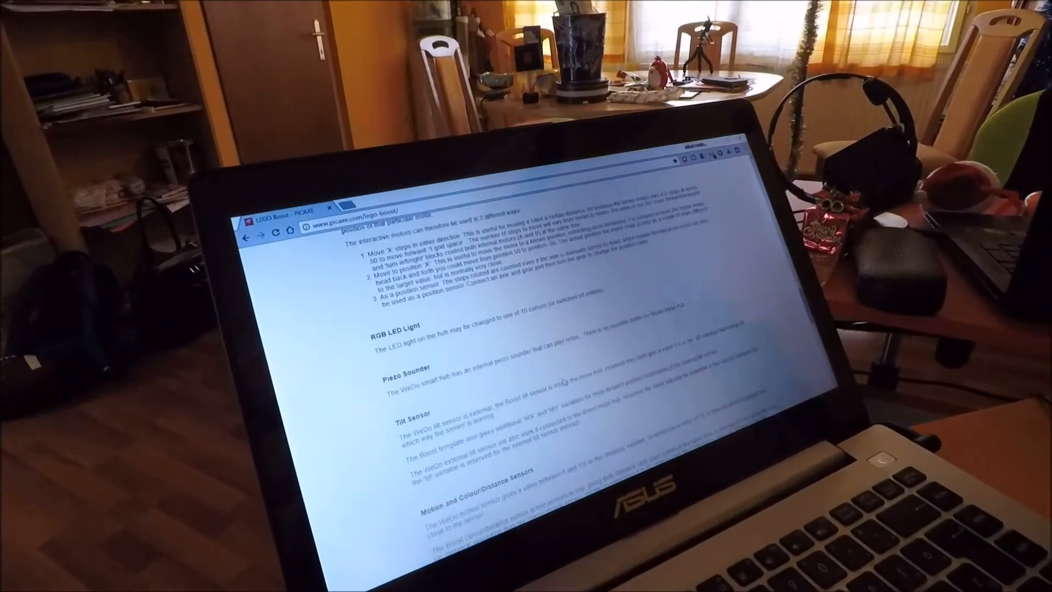
scroll(down, 3)
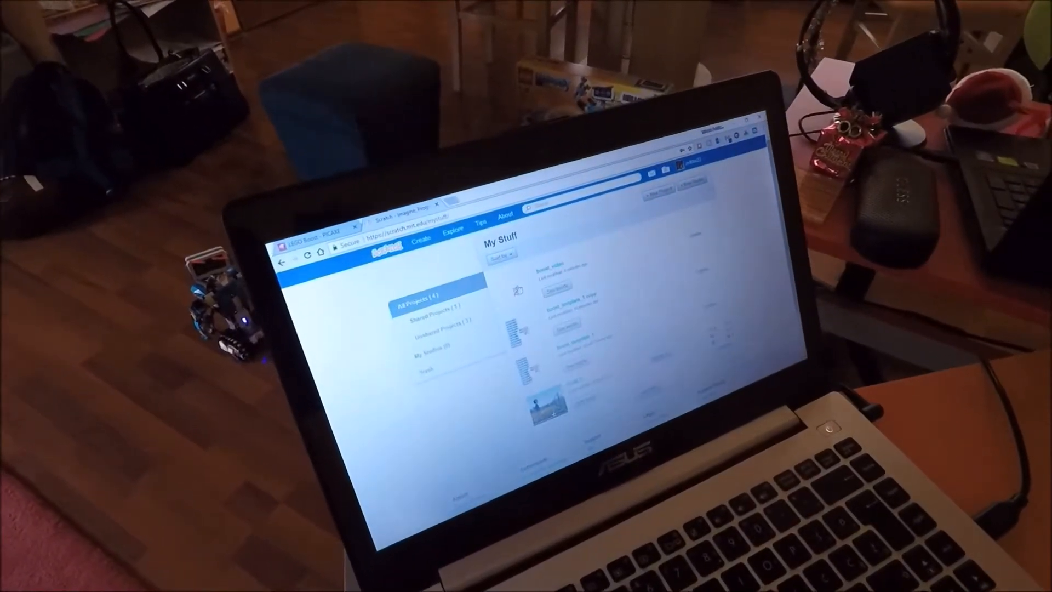
click(550, 402)
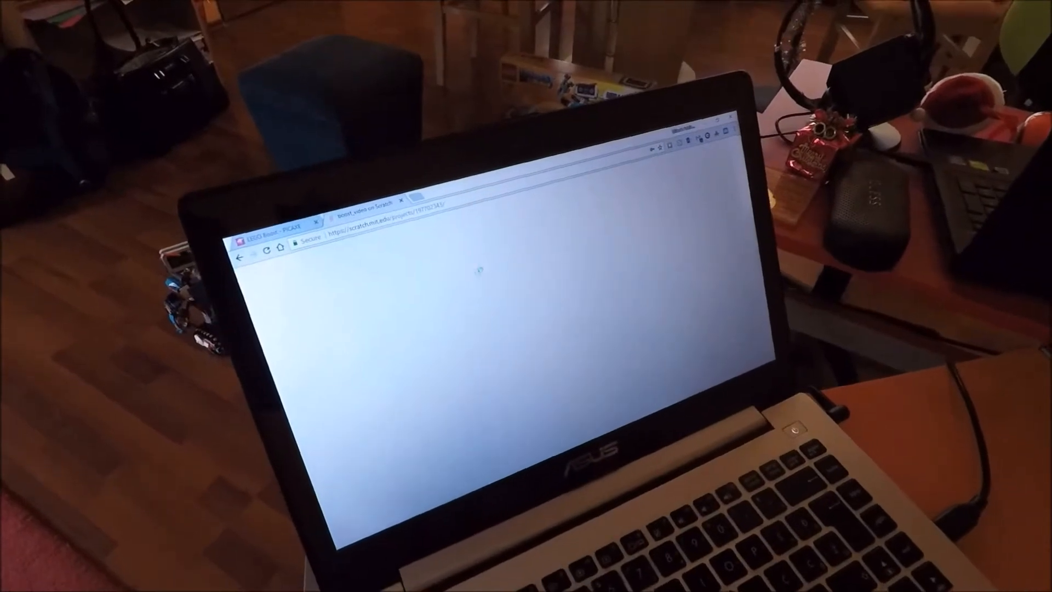